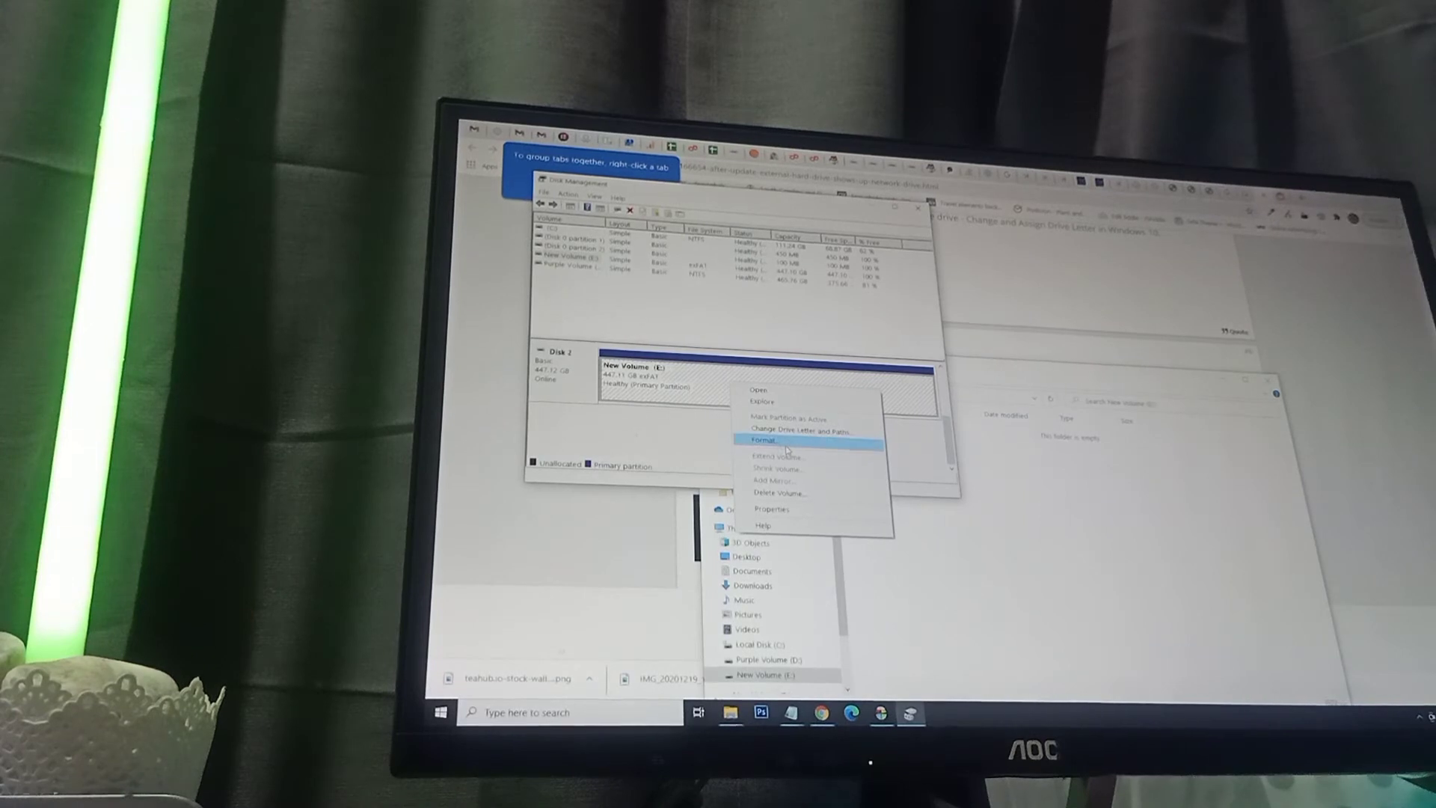
# Format New Volume (E:) with the exFAT file system, keeping the New Volume label.
pyautogui.click(758, 440)
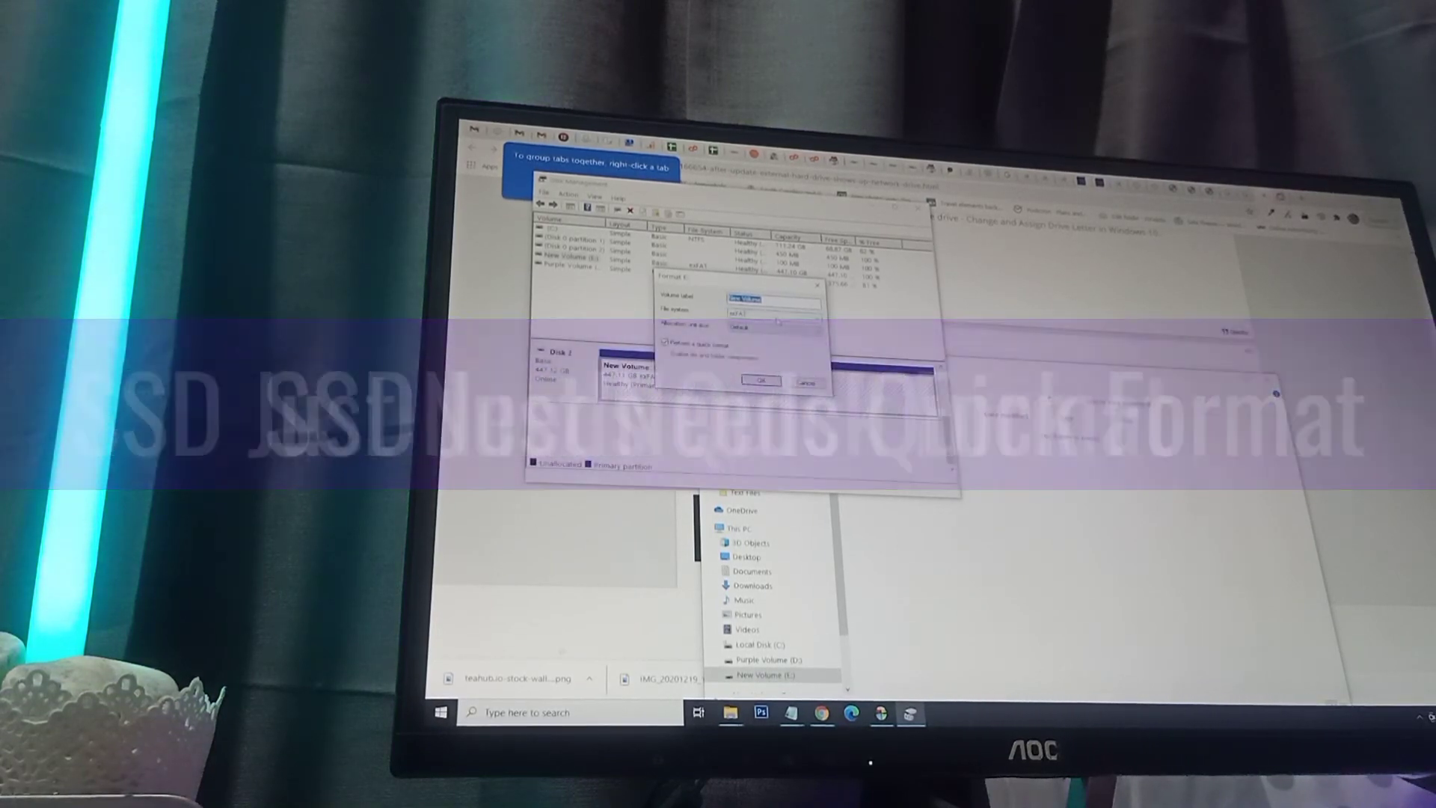
pyautogui.click(813, 322)
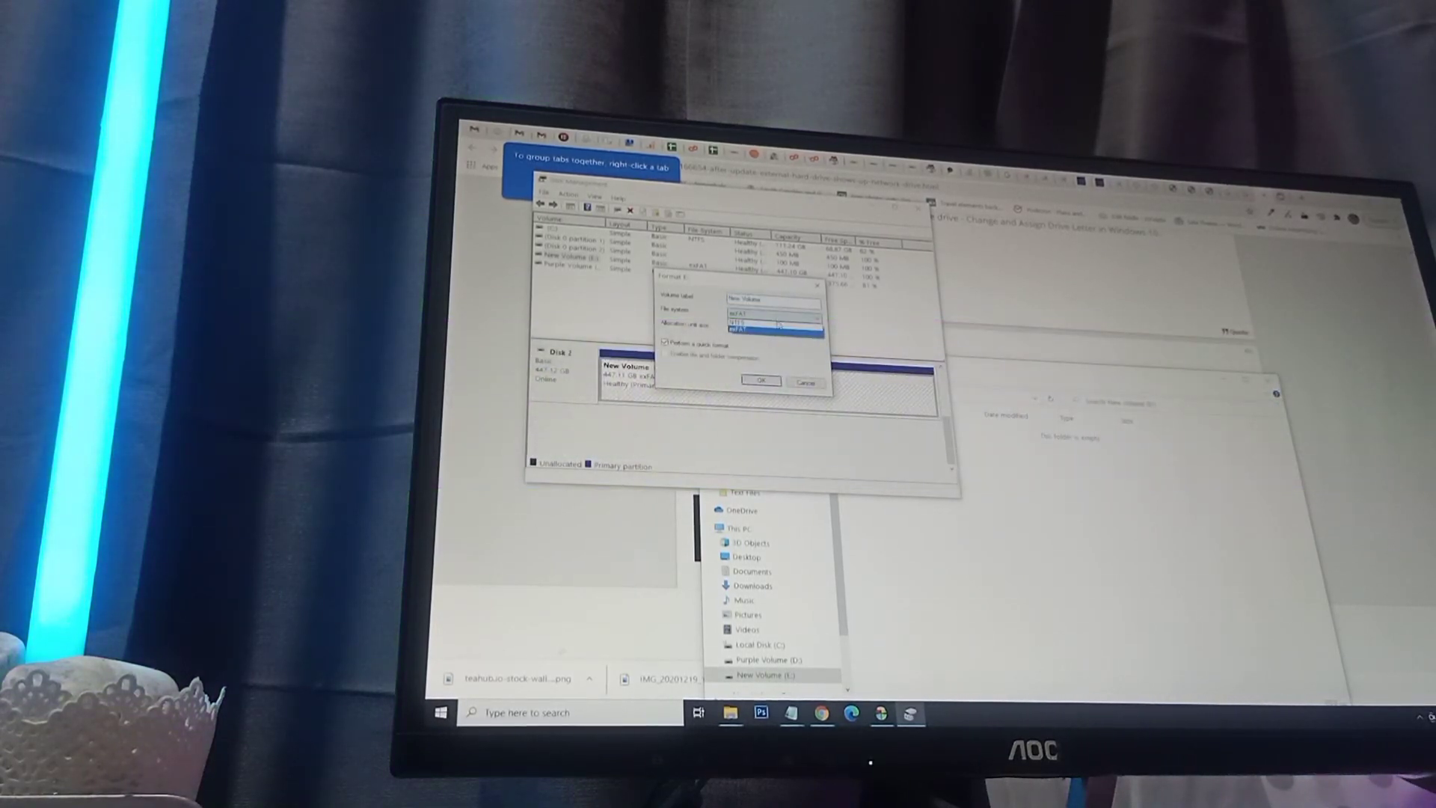
pyautogui.click(768, 320)
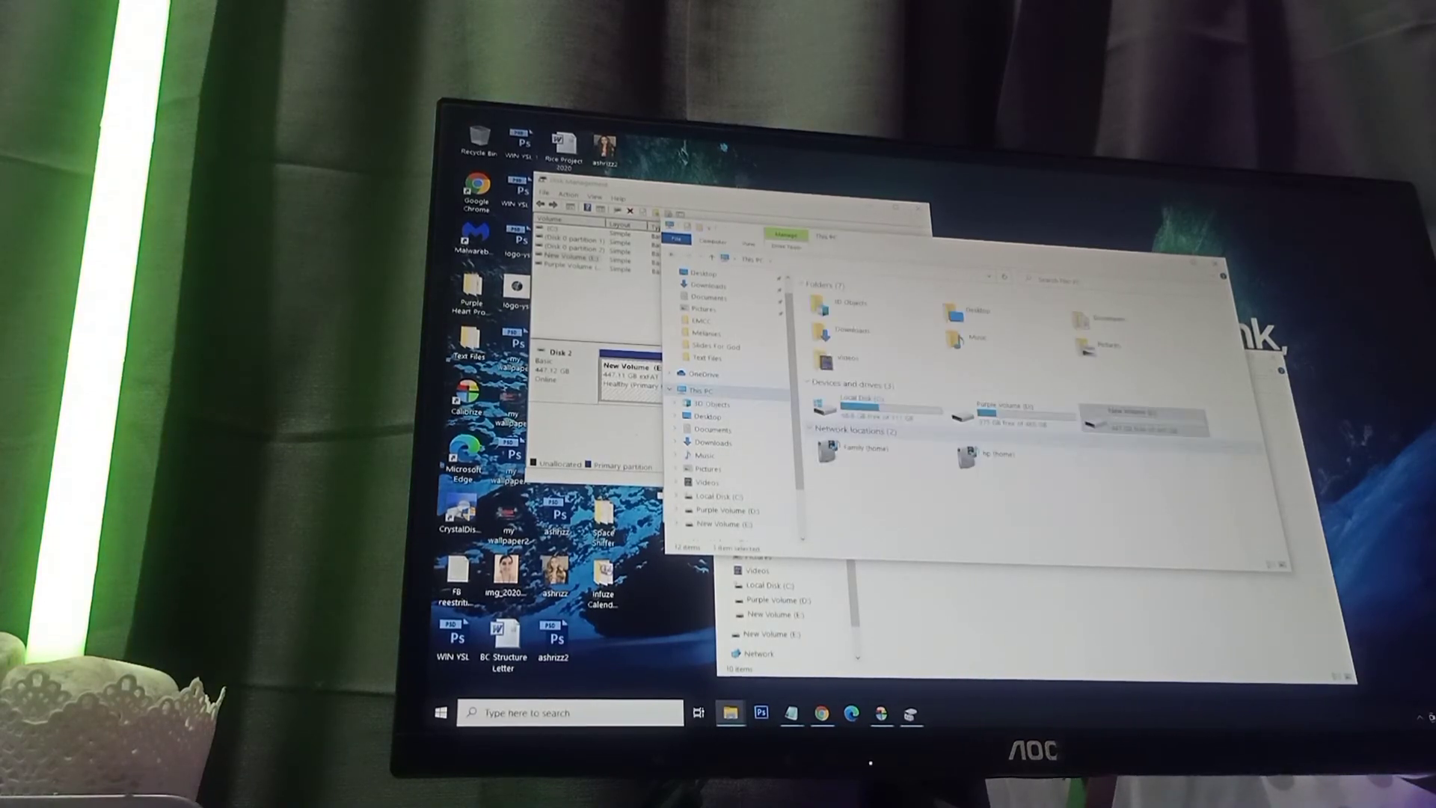
# Open New Volume (E:) Properties and view its ReadyBoost tab.
pyautogui.rightClick(1133, 417)
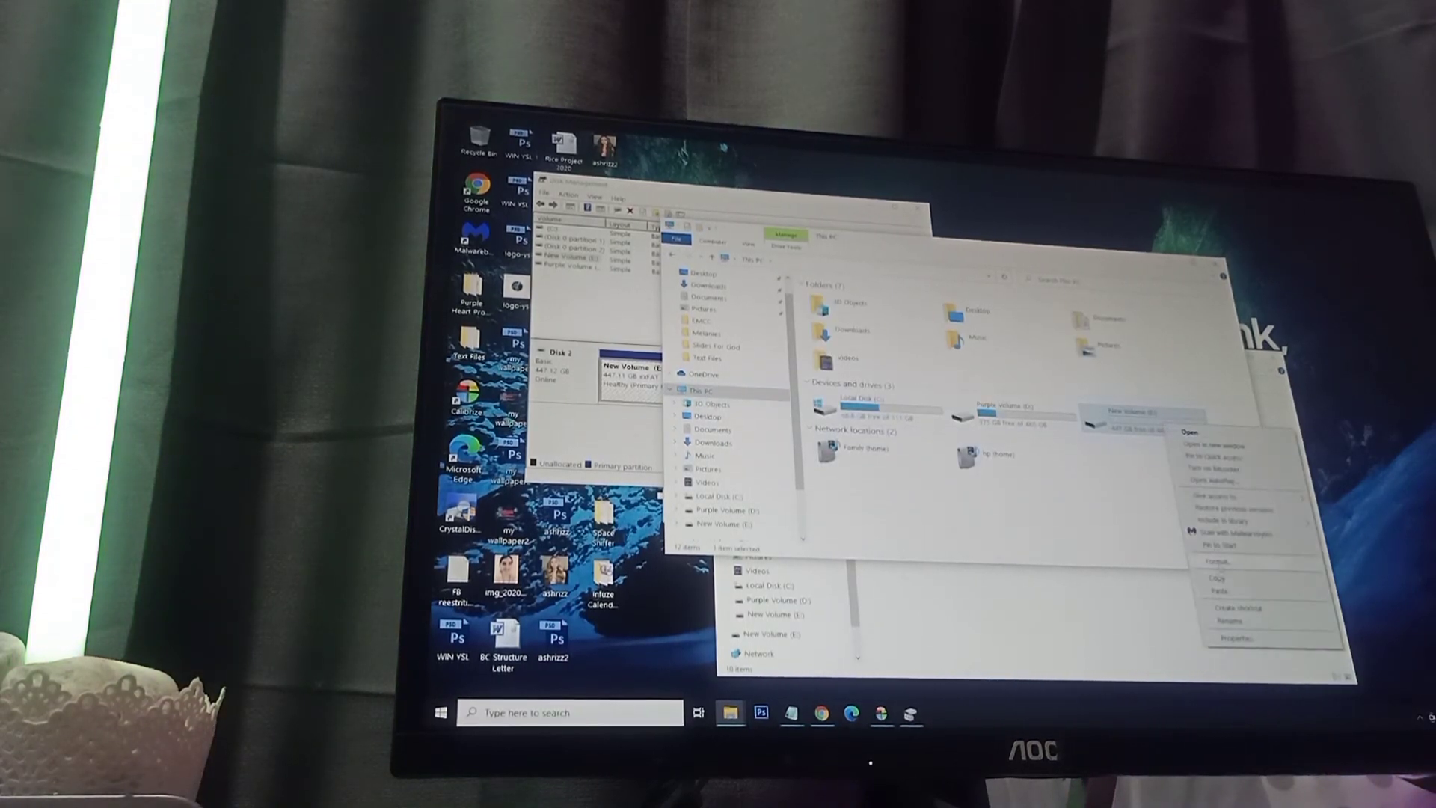
pyautogui.click(1228, 634)
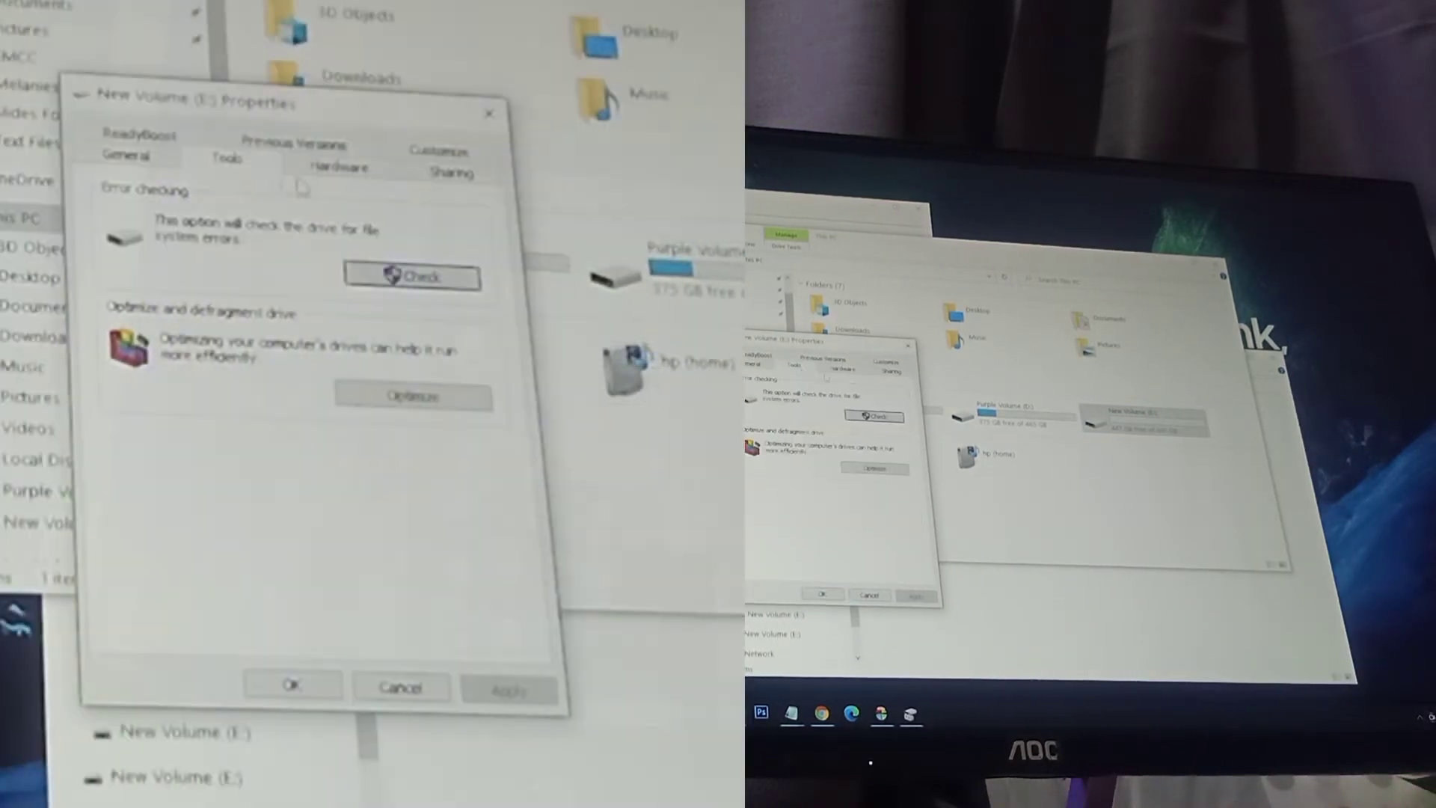
pyautogui.click(339, 165)
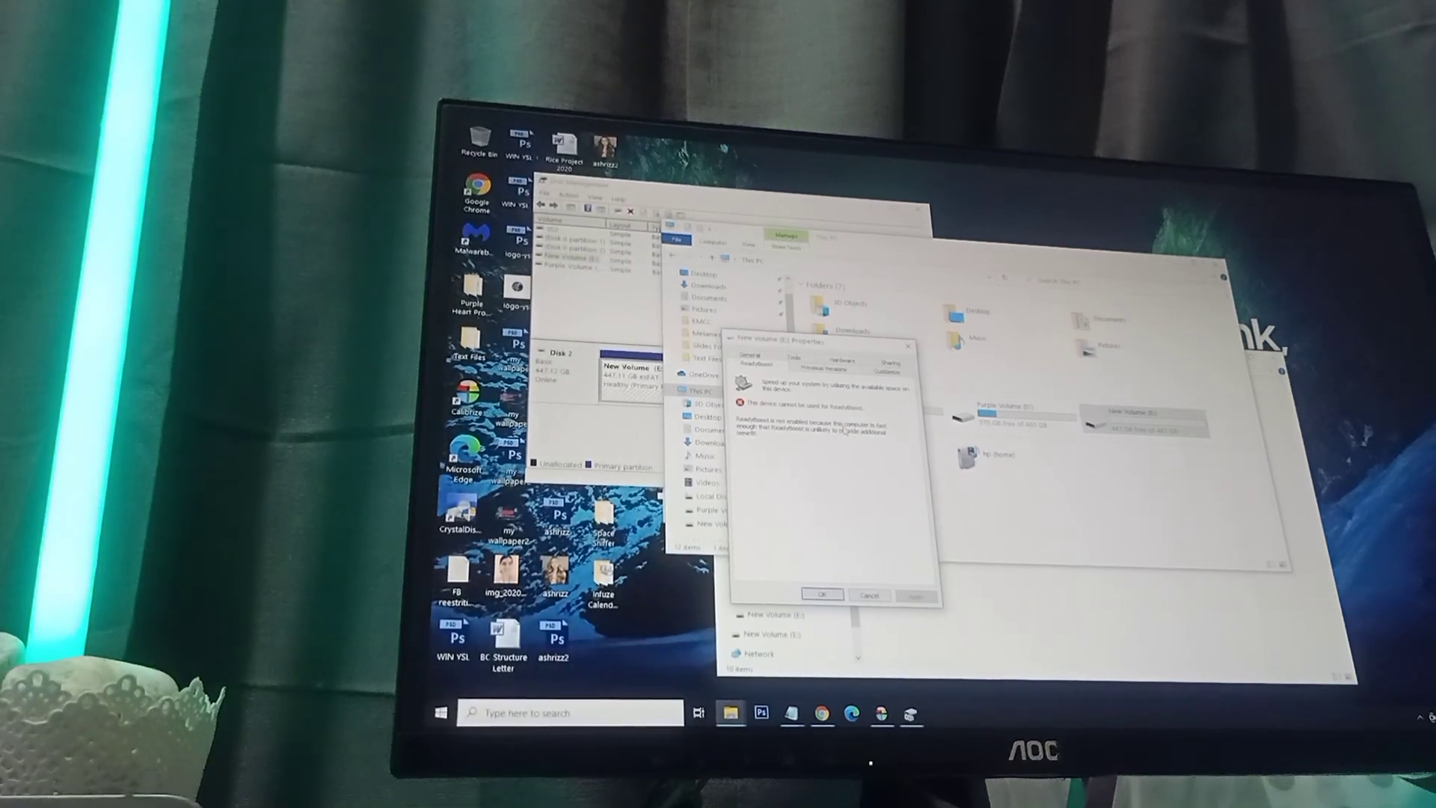
# Dismiss the New Volume (E:) Properties dialog and reopen the drive's context menu.
pyautogui.click(821, 593)
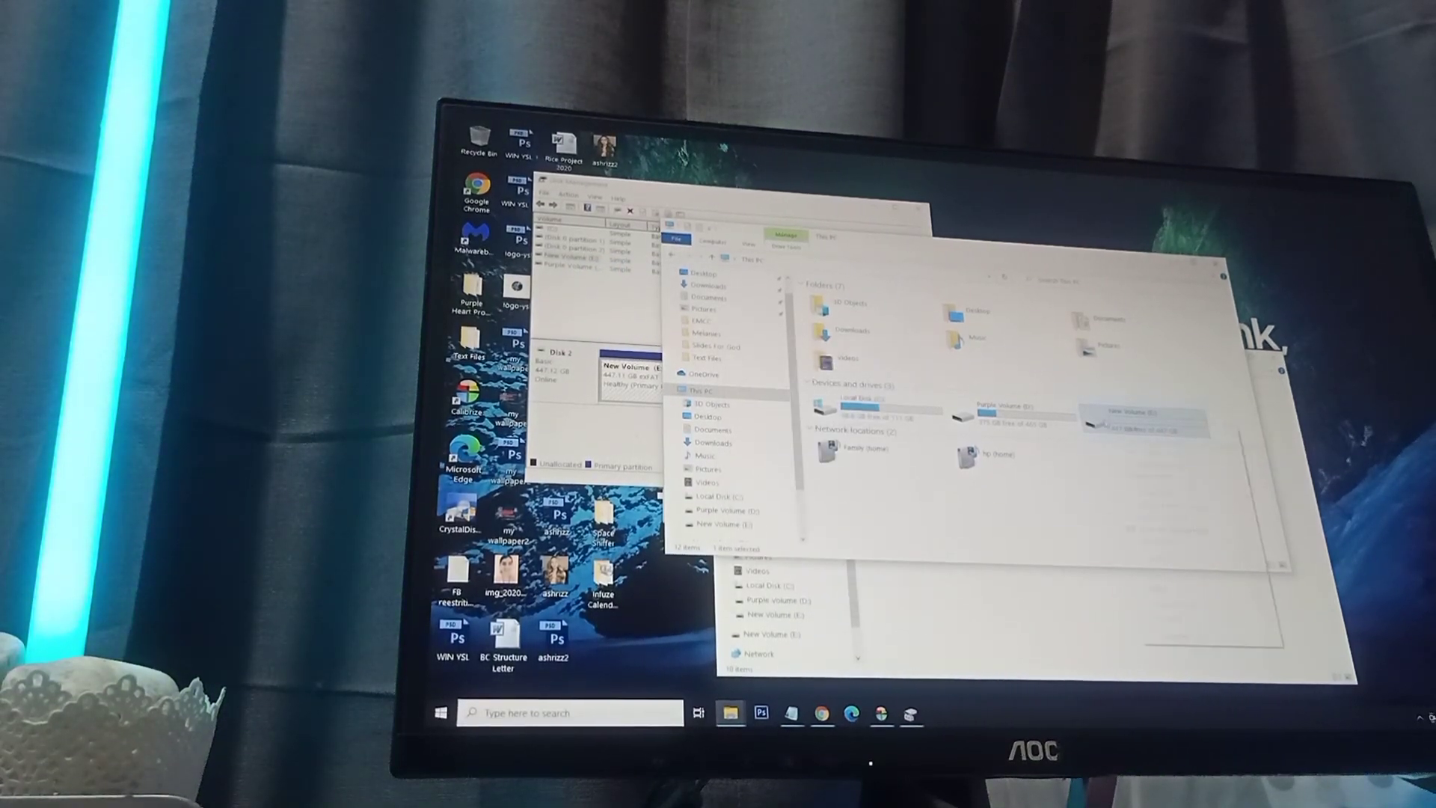
pyautogui.rightClick(1129, 421)
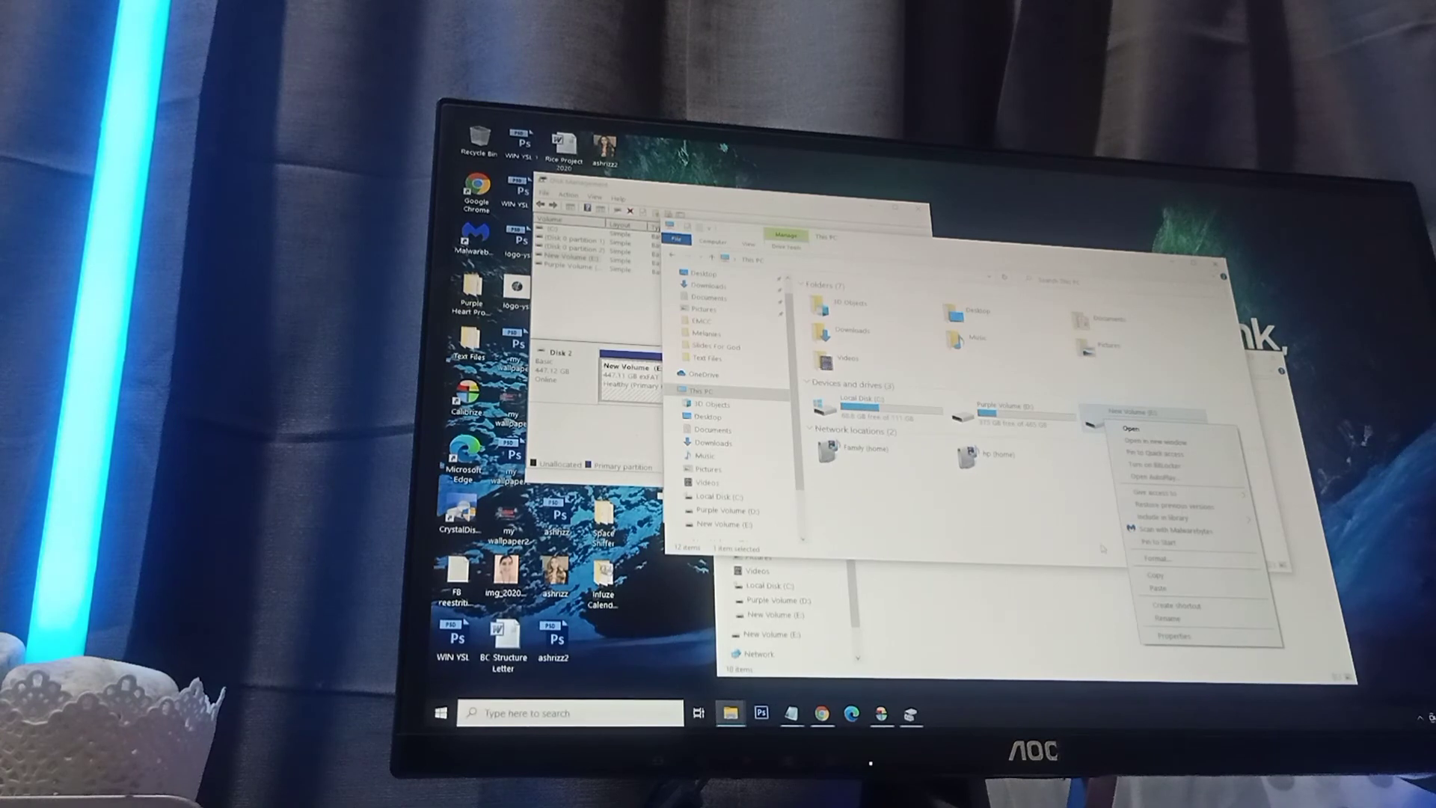